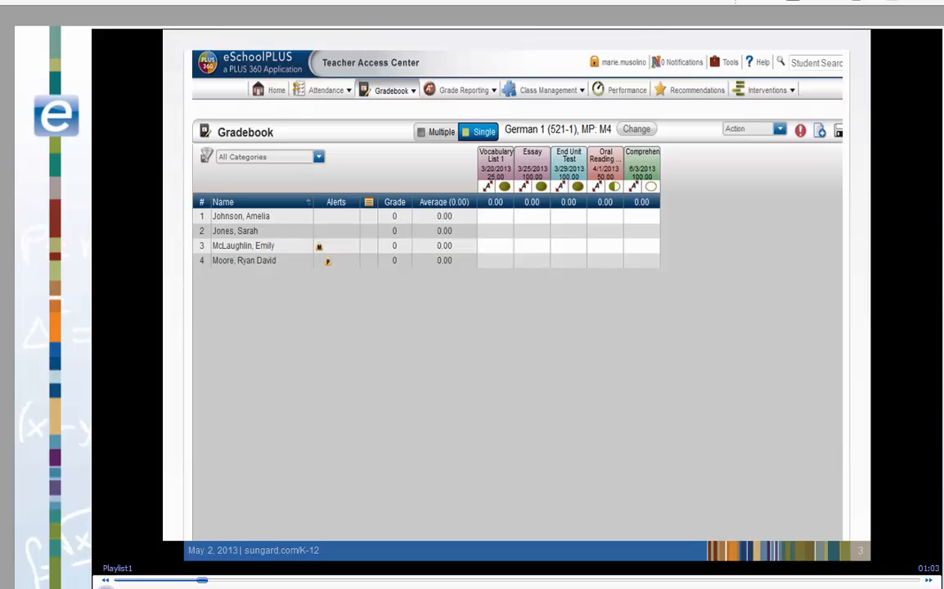
Combine both period 2 classes into one gradebook view
left_click(437, 135)
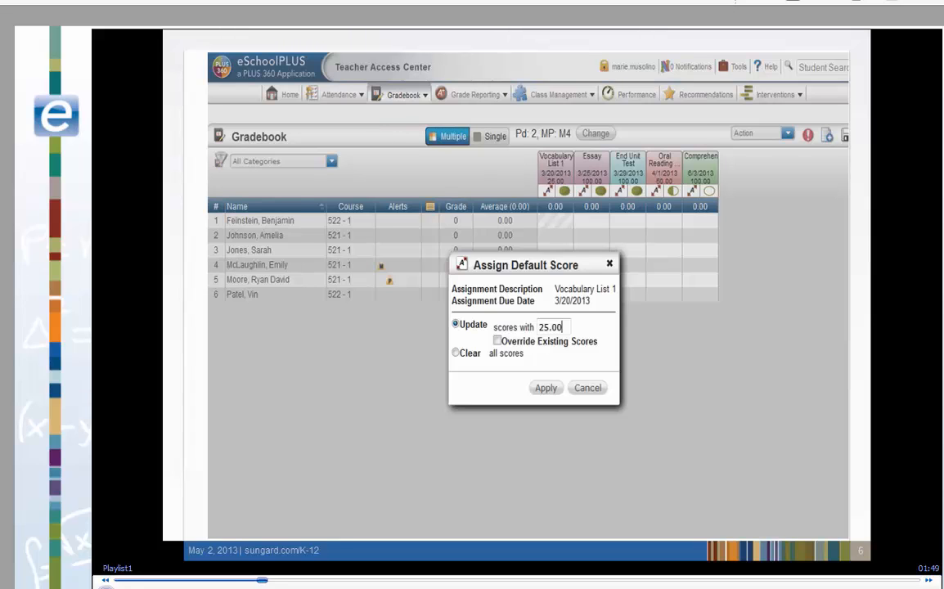
Apply the 25.00 default score to Vocabulary List 1
left_click(546, 387)
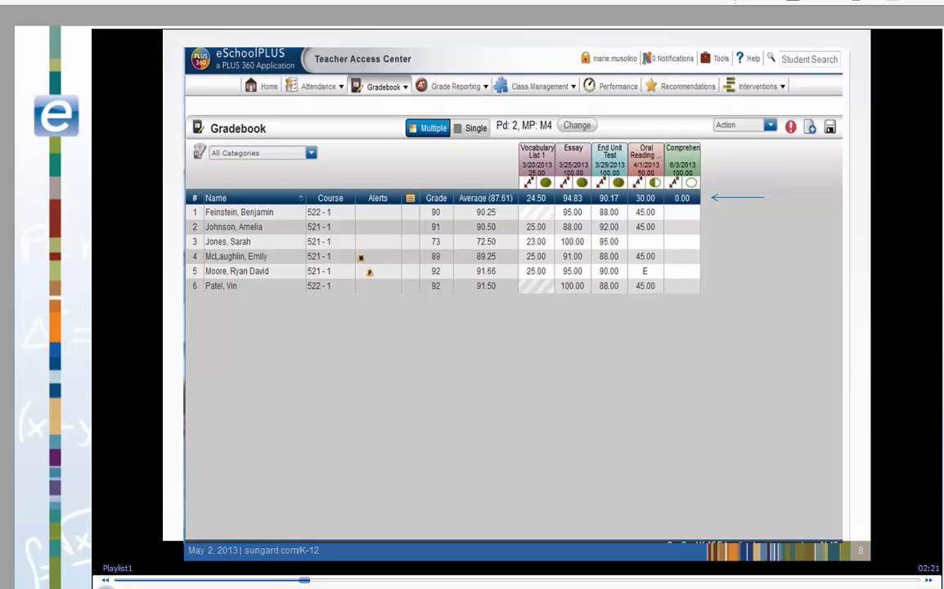
Switch the gradebook to German 1 (521-1) only
left_click(576, 125)
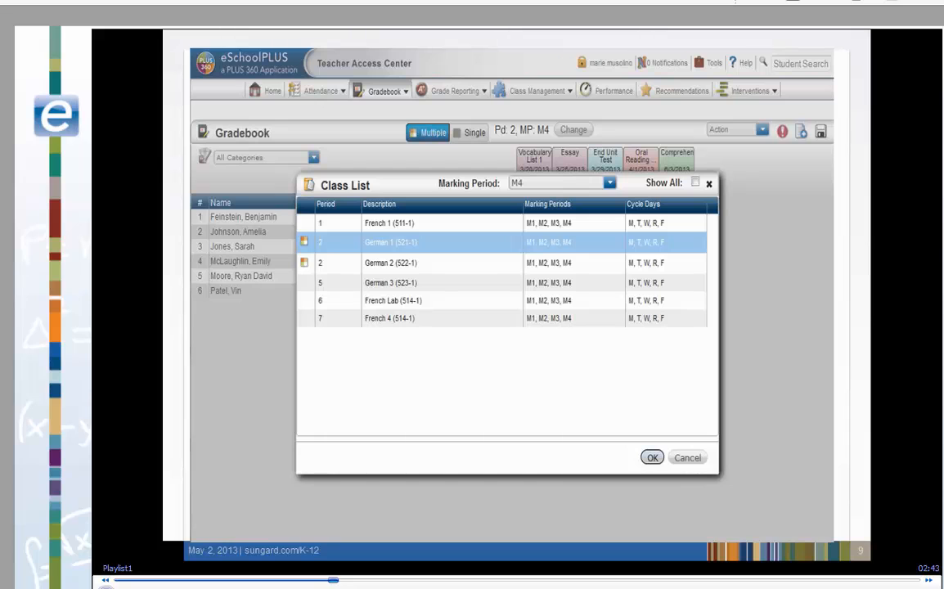
left_click(653, 457)
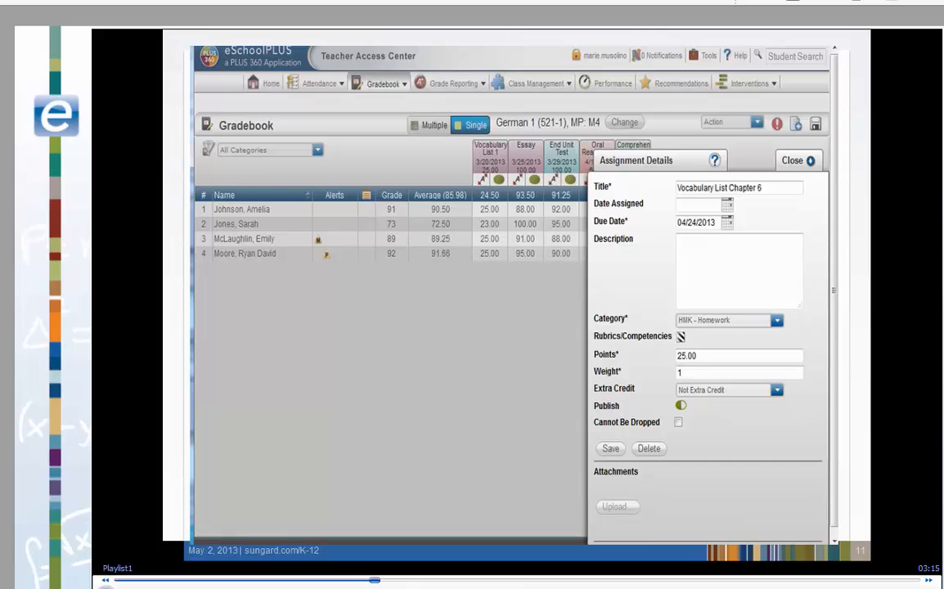
Save the Vocabulary List Chapter 6 assignment and bring up a score cell's options
left_click(797, 161)
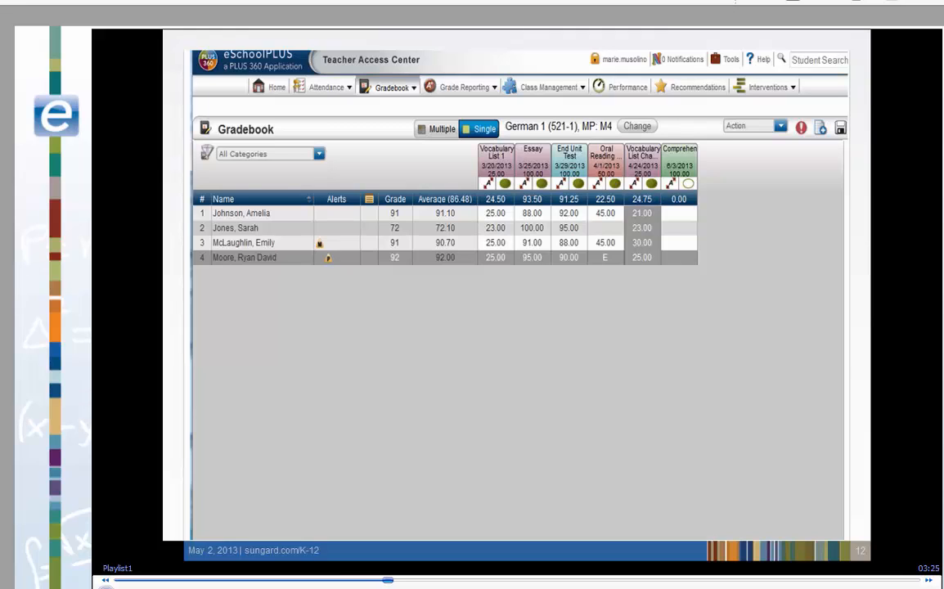
right_click(642, 242)
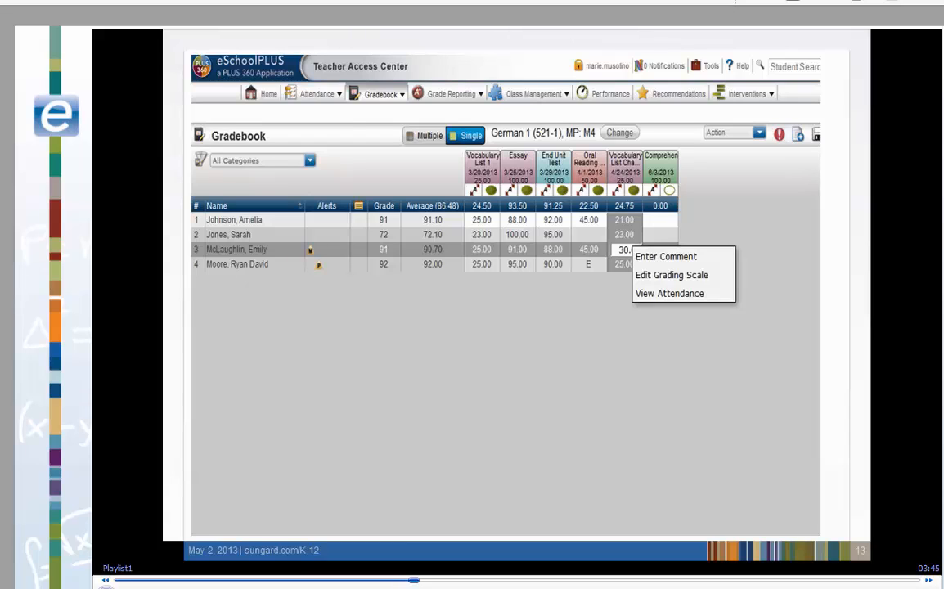
left_click(666, 256)
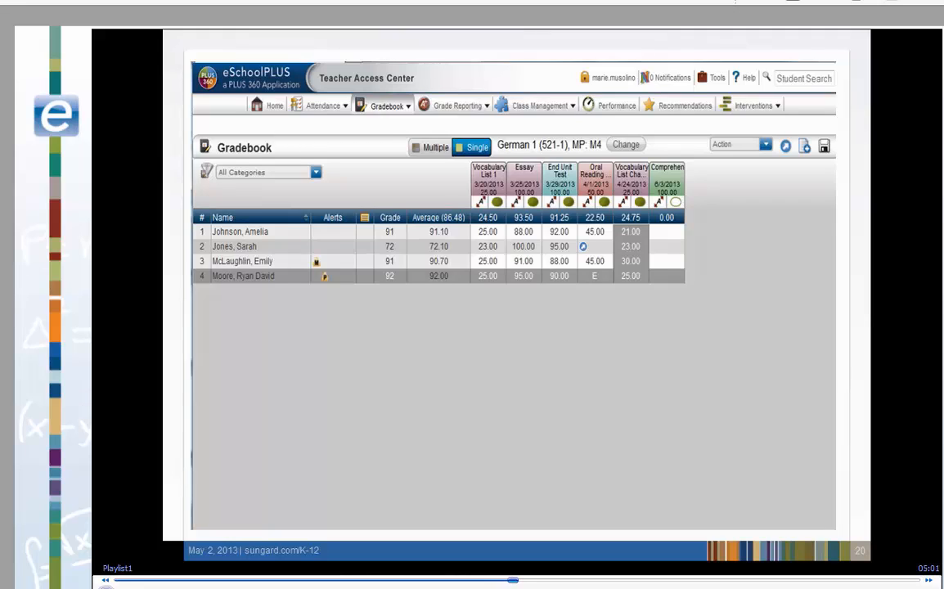
right_click(595, 247)
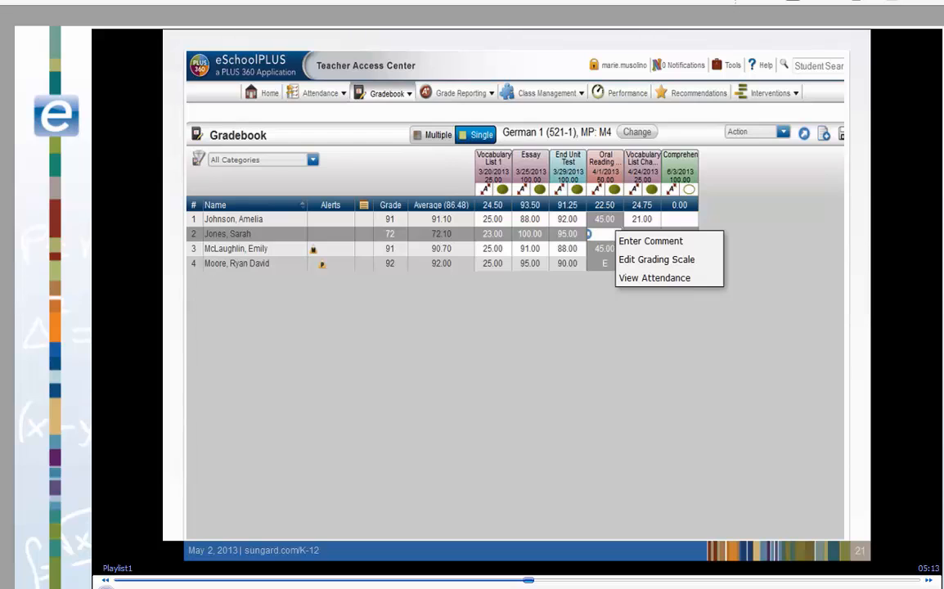
left_click(654, 277)
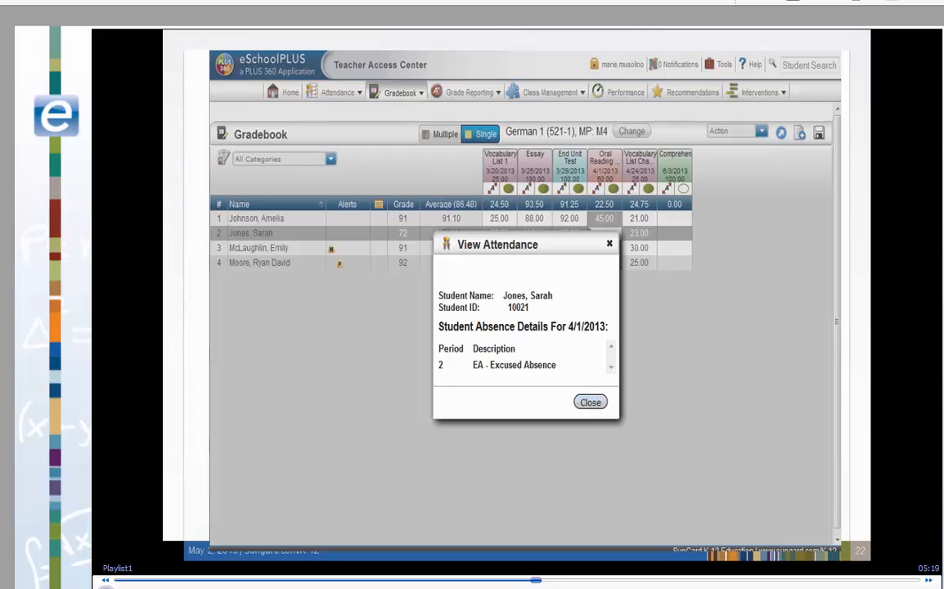
Close the View Attendance window
left_click(590, 402)
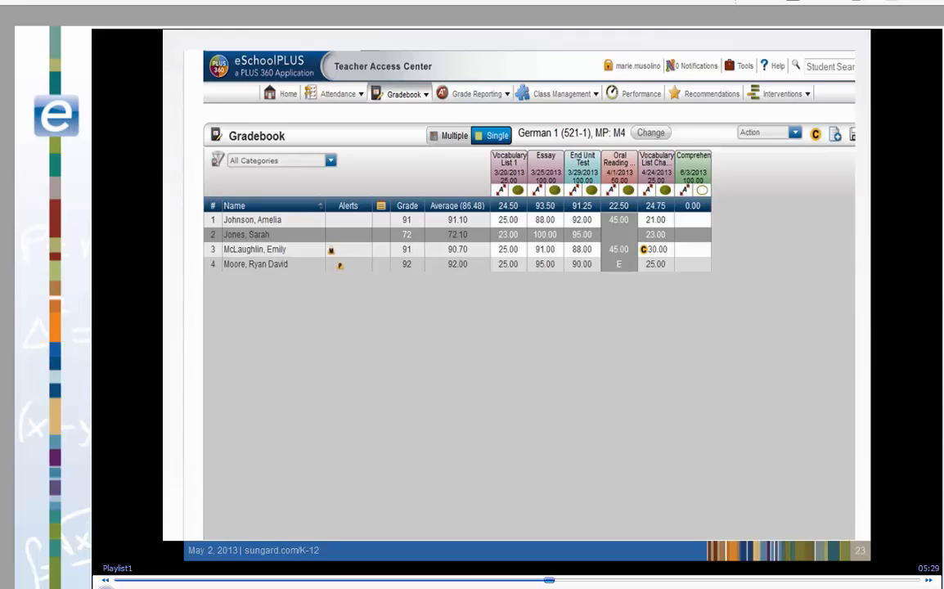
Bring up the list of student actions and reports
left_click(785, 139)
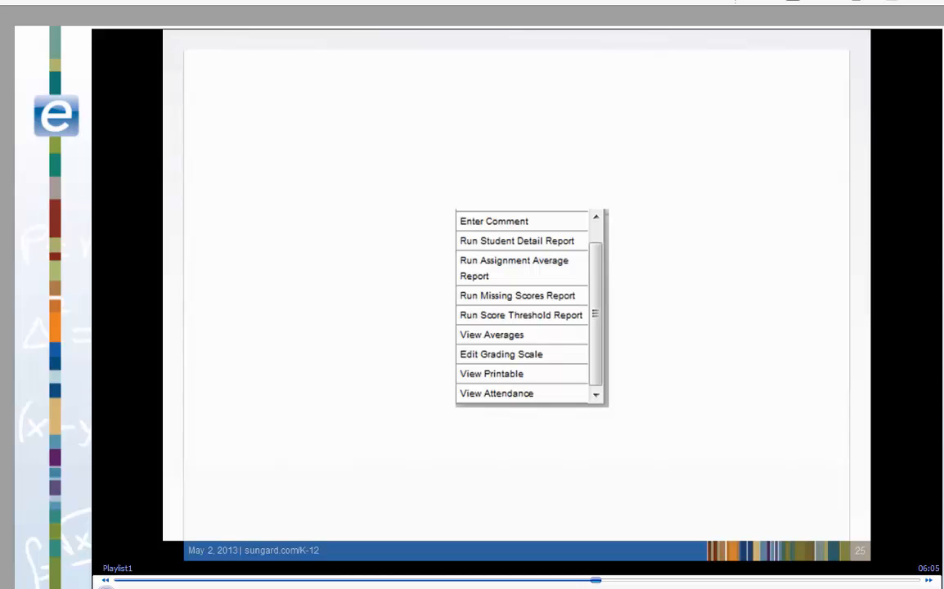
Run the Student Detail Report for the selected student for M4, all categories
left_click(516, 241)
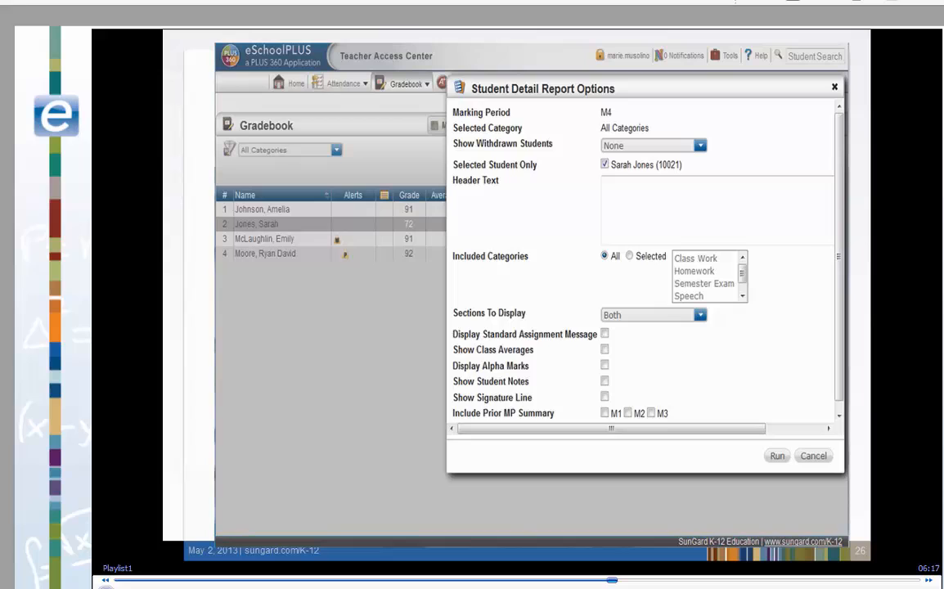
left_click(776, 456)
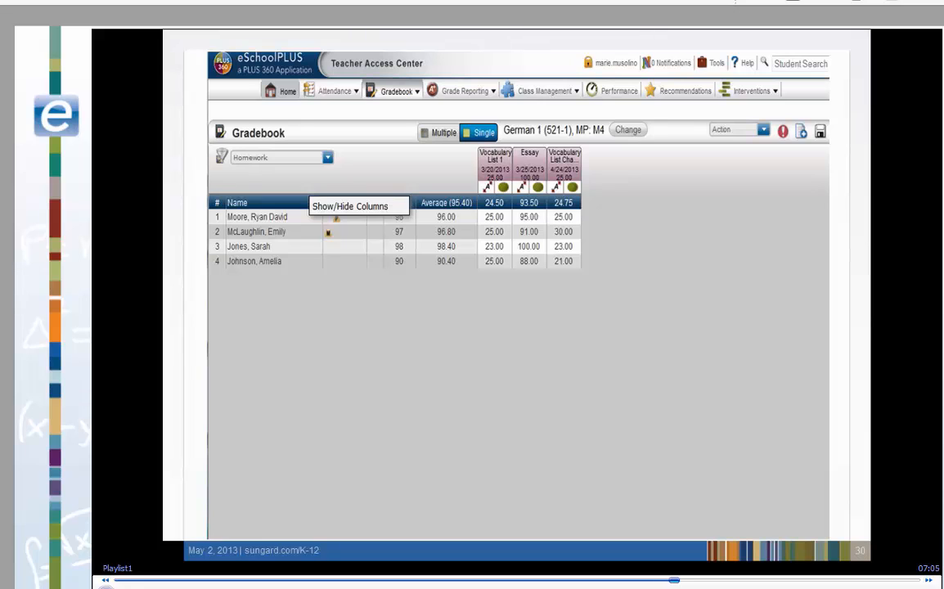
Open the Show/Hide Columns settings for the gradebook
left_click(349, 206)
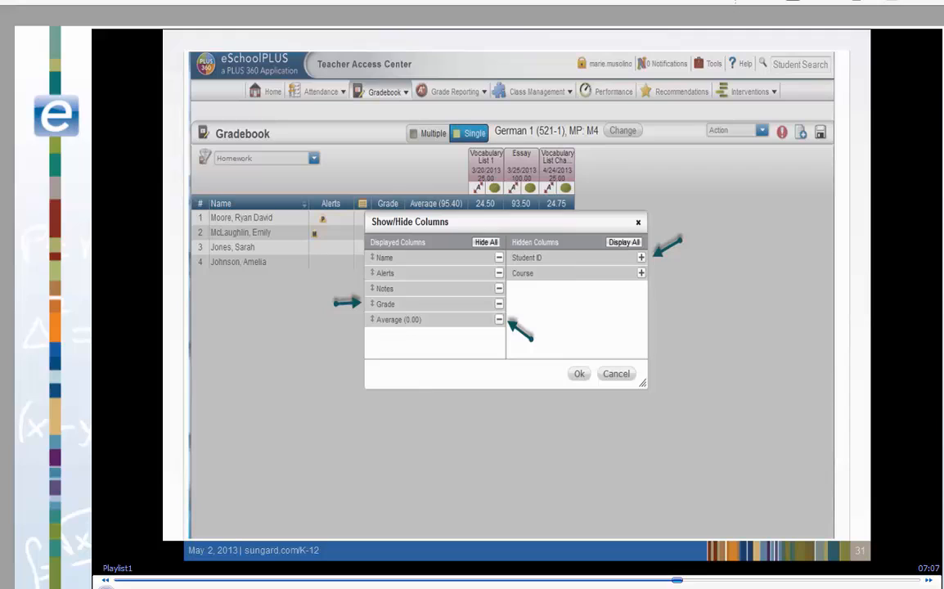